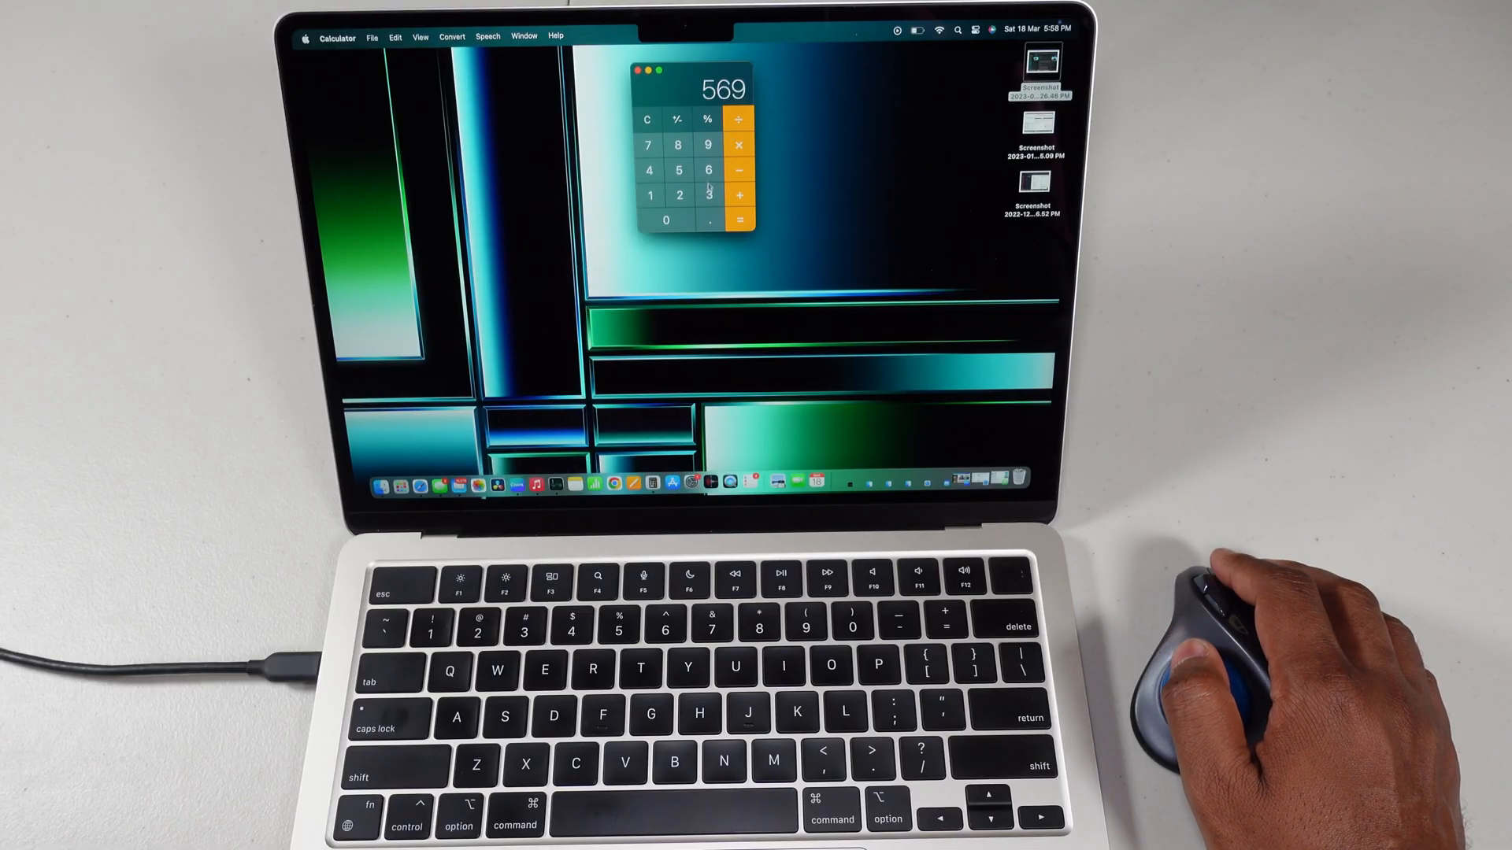
# Append the digit 3 so the Calculator display reads 5693
pyautogui.click(708, 194)
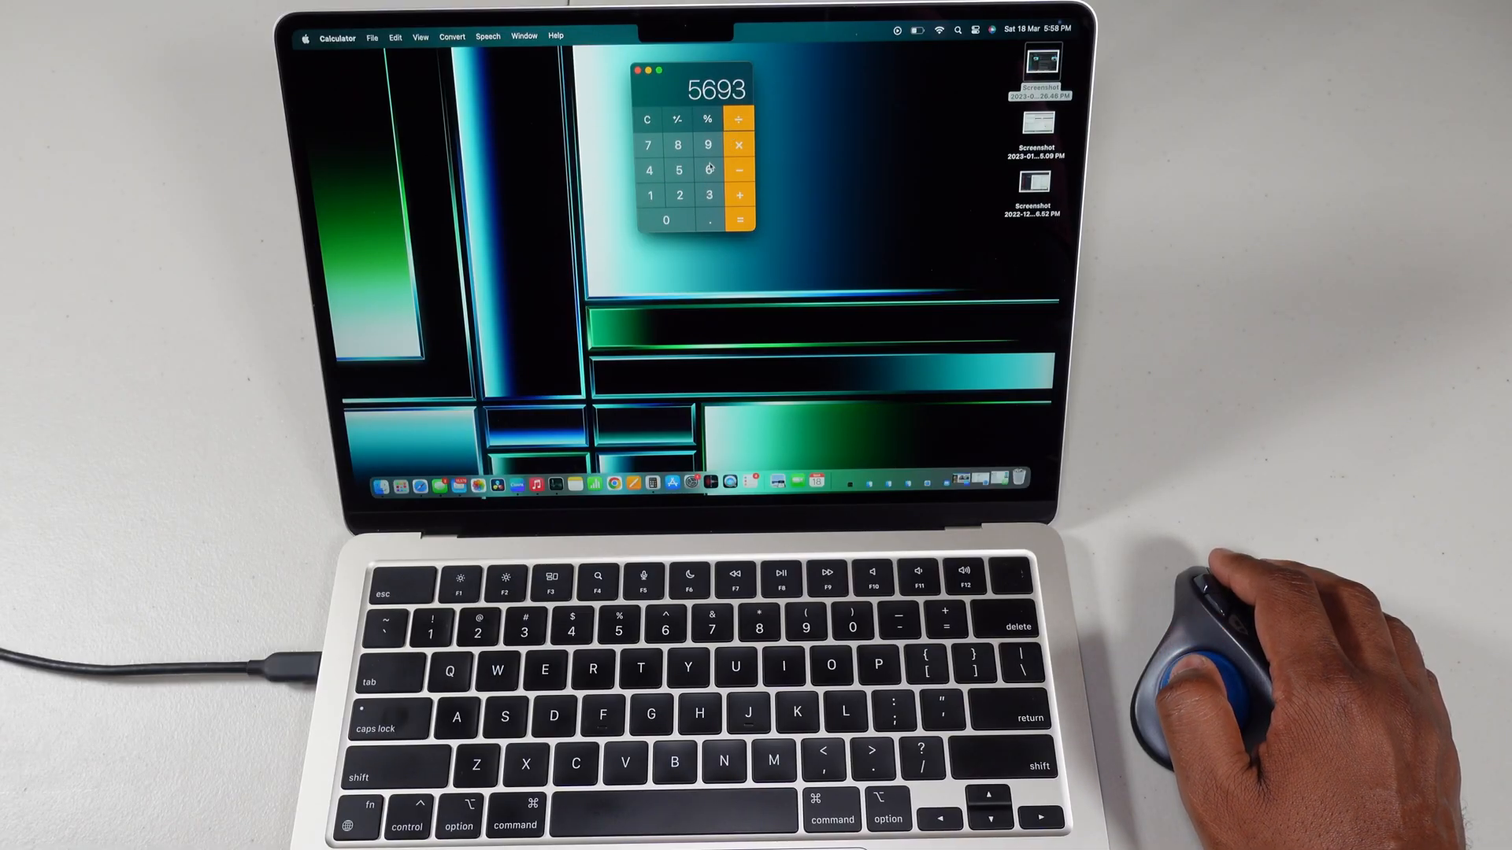